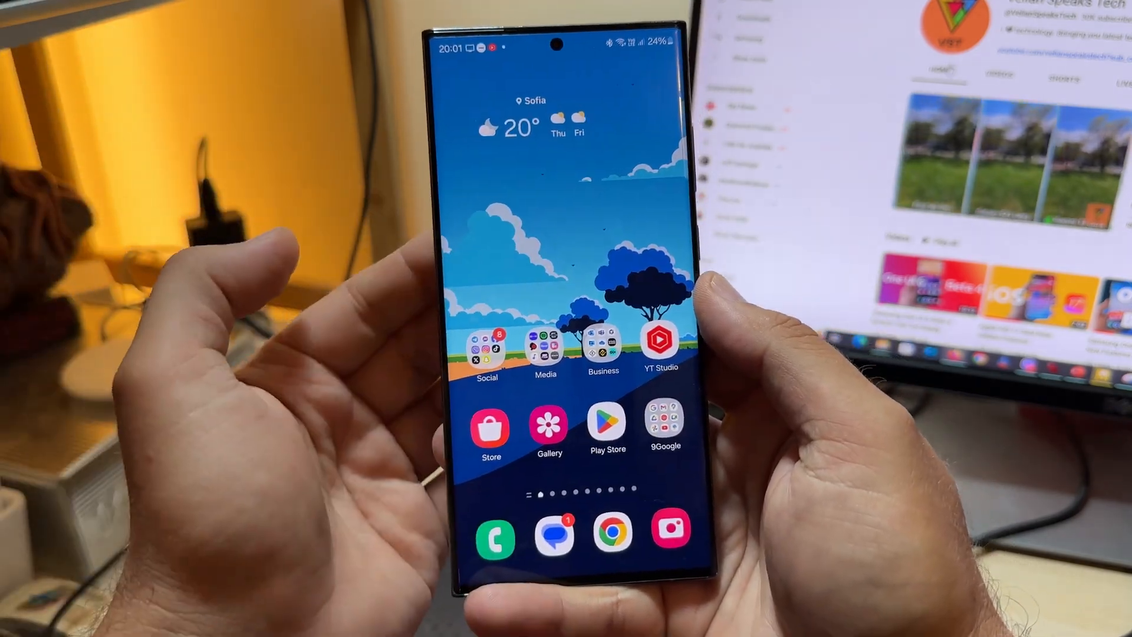
Swipe up from the home screen into Recents, bringing the Telegram chat card to front.
scroll(up, 3)
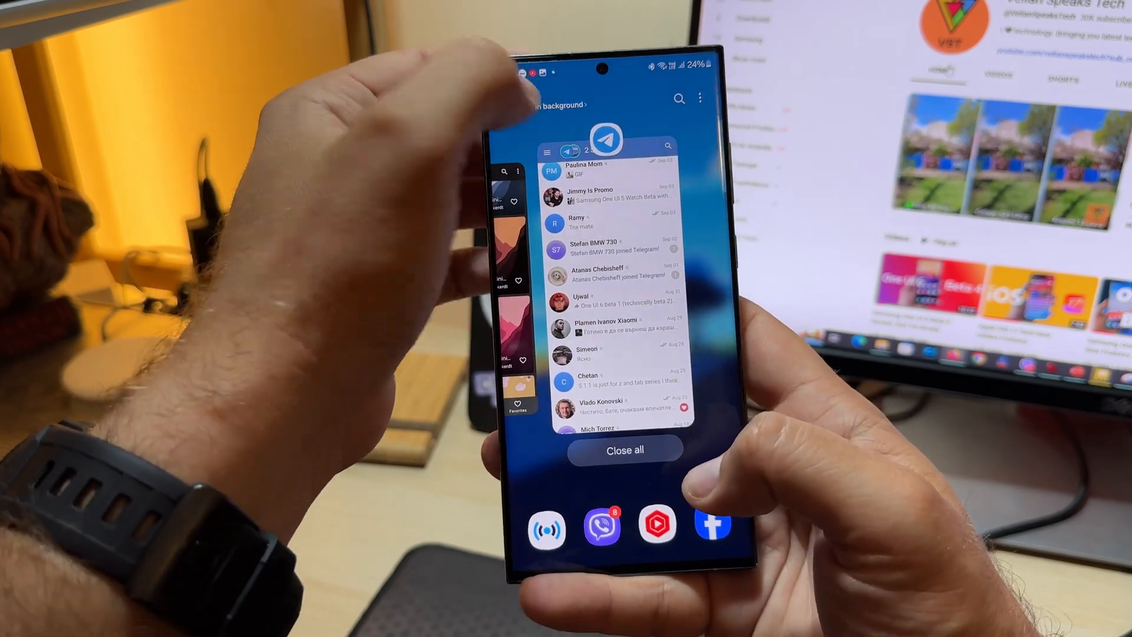
Leave Recents for the home screen with Social, Media and Business folders.
click(554, 103)
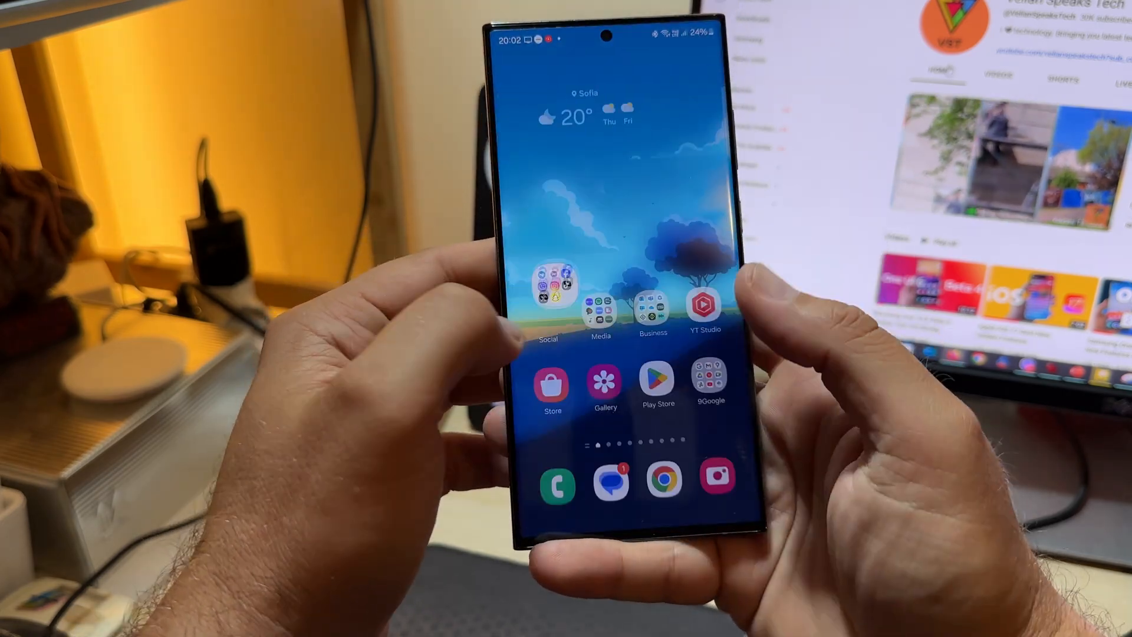
Pull down the notification panel showing music, Do not disturb and missed-call notifications.
click(610, 479)
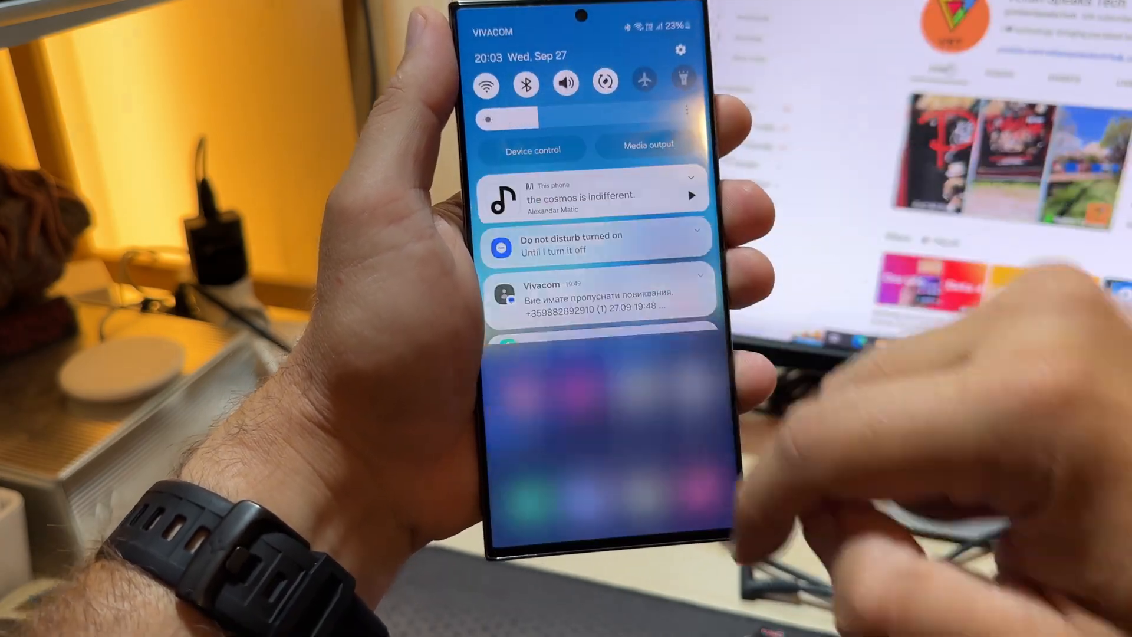
Show the Battery settings page with 5 h 15 m left at 23%.
scroll(down, 3)
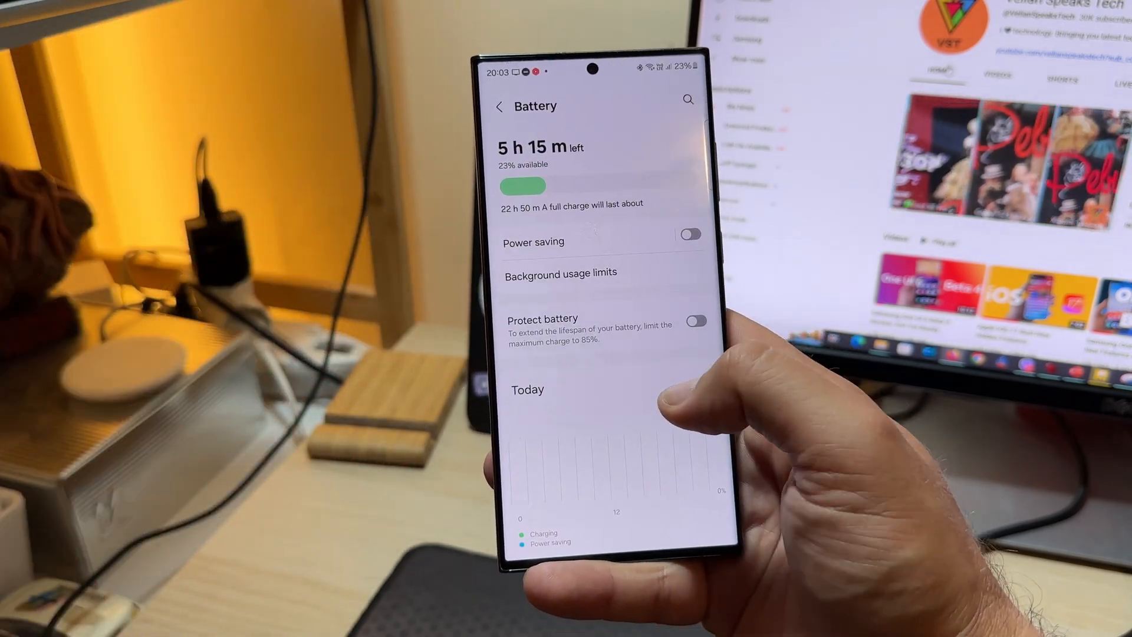
Close Battery and open Quick Settings, swiping through tiles like Sound and Flashlight.
scroll(up, 3)
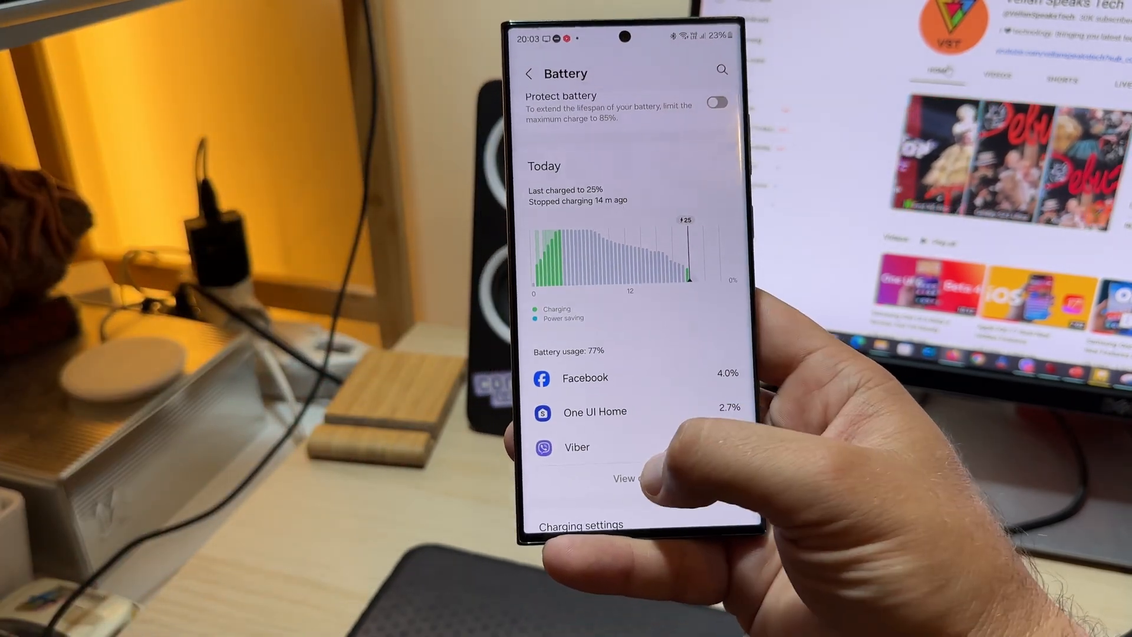
click(624, 477)
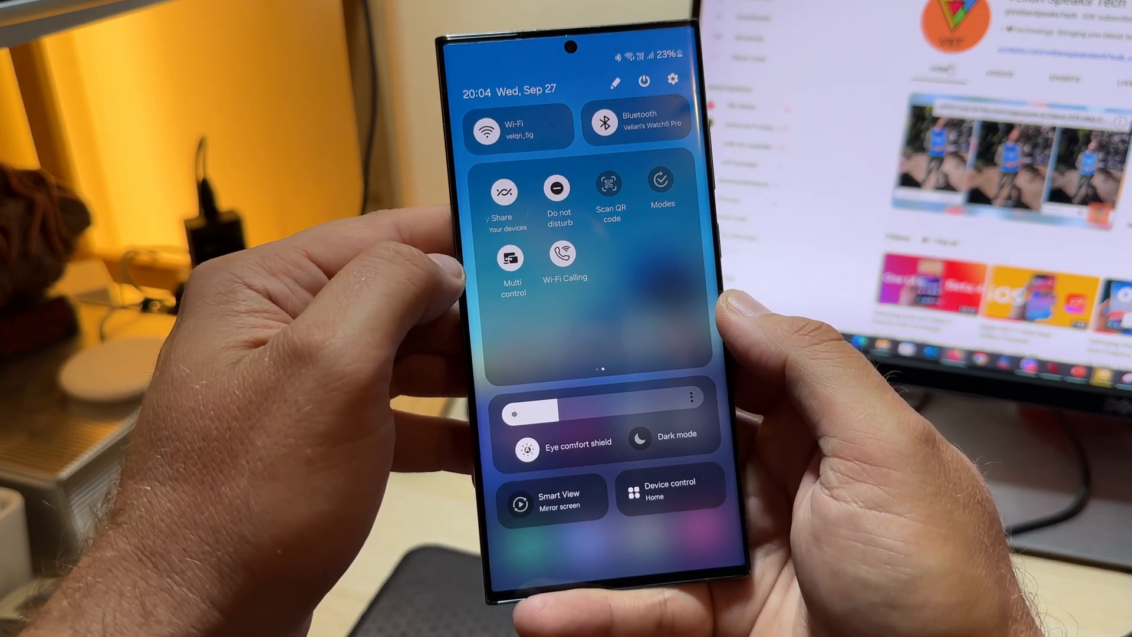
scroll(left, 3)
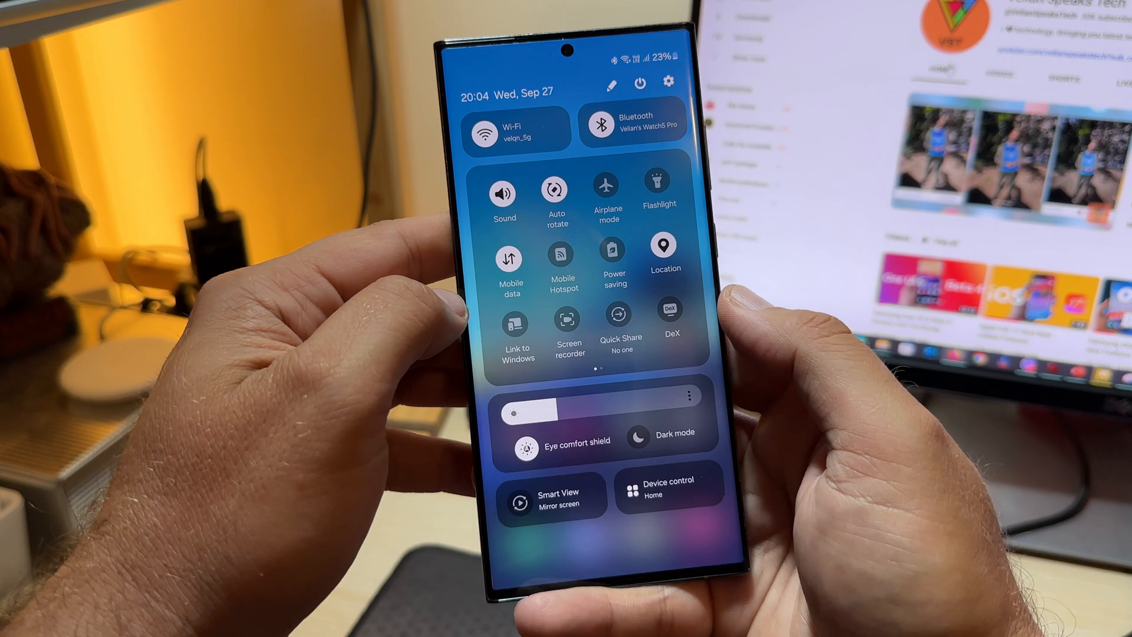